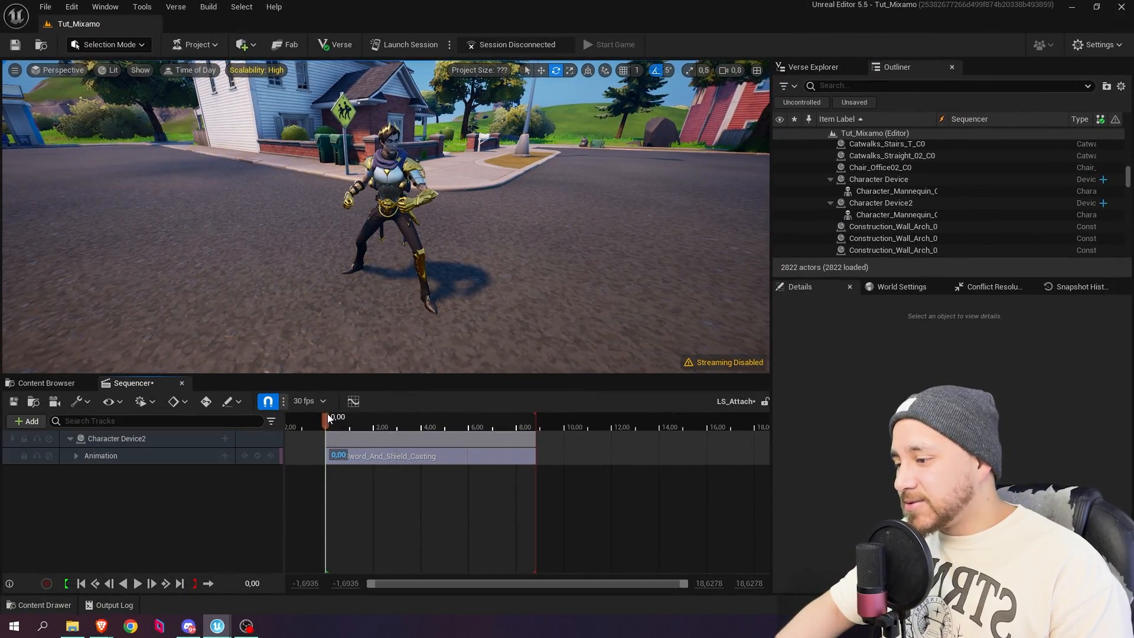
- Play and pause the Sequencer to preview the character's casting animation
{"action": "left_click", "coordinate": [137, 582]}
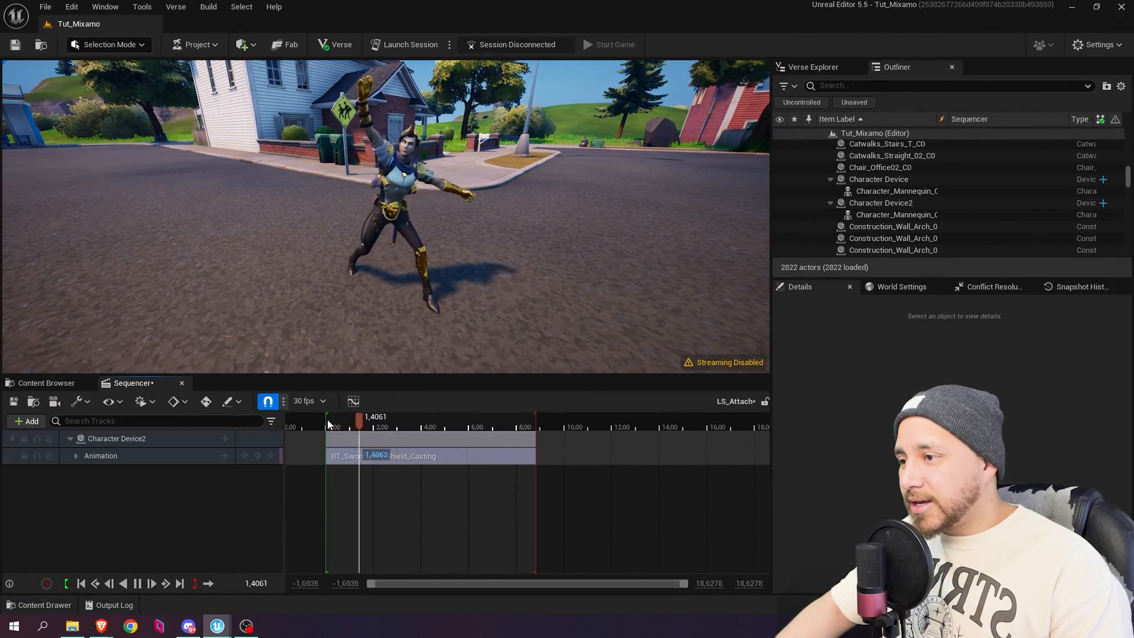
{"action": "left_click", "coordinate": [129, 626]}
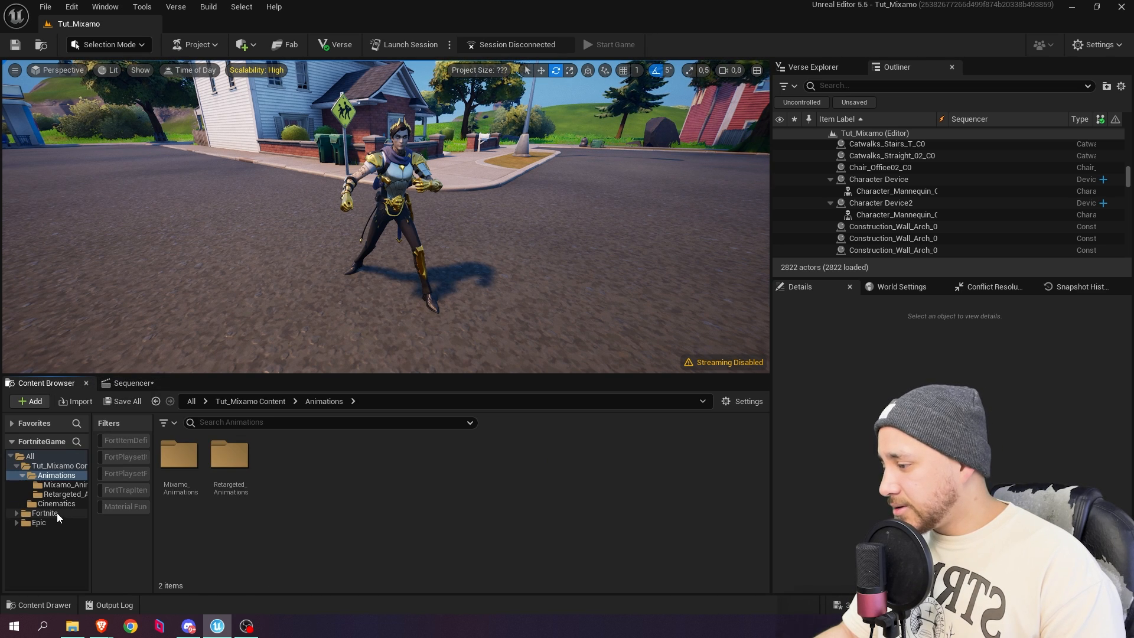
- Find the Coliseum Sword and Shield in Fortnite content and place them beside the character
{"action": "left_click", "coordinate": [45, 512]}
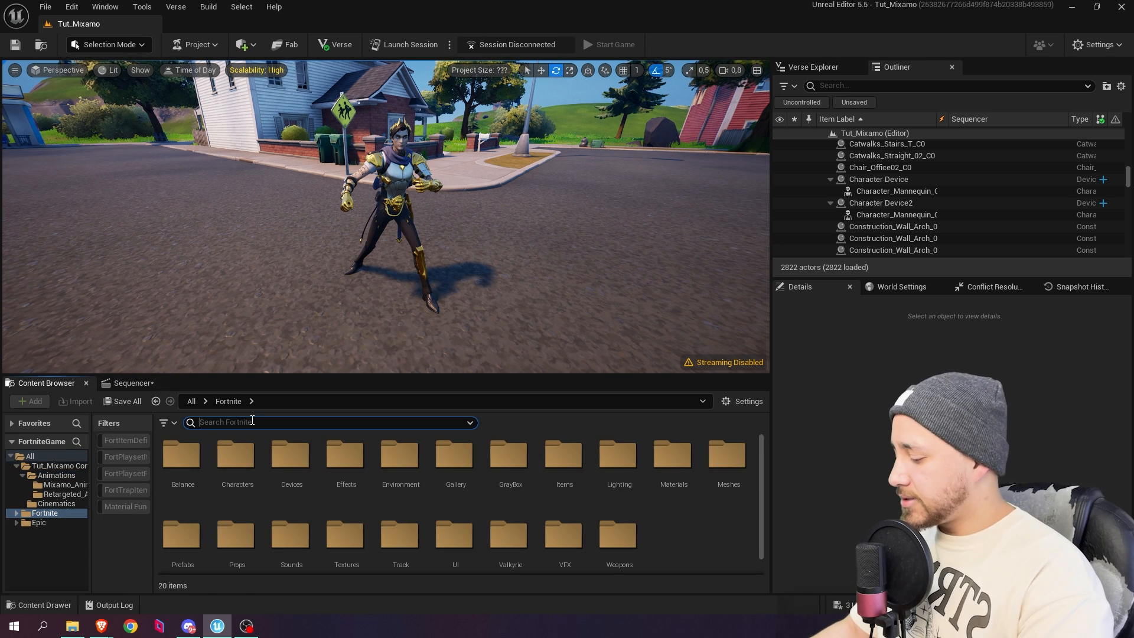
{"action": "type", "text": "SWORD"}
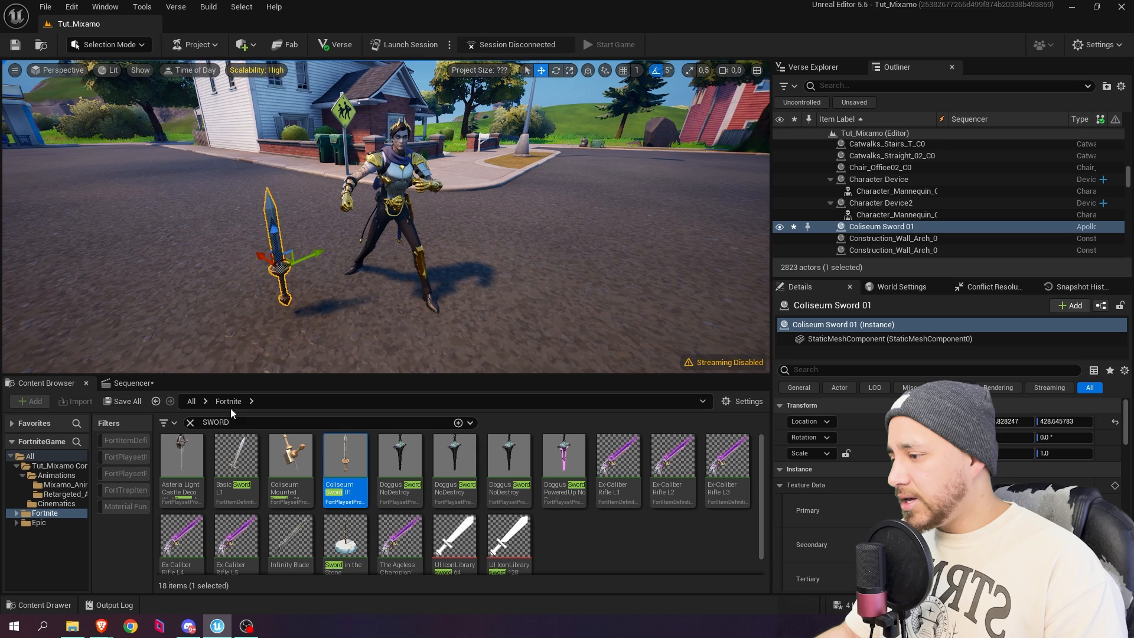
{"action": "type", "text": "shield"}
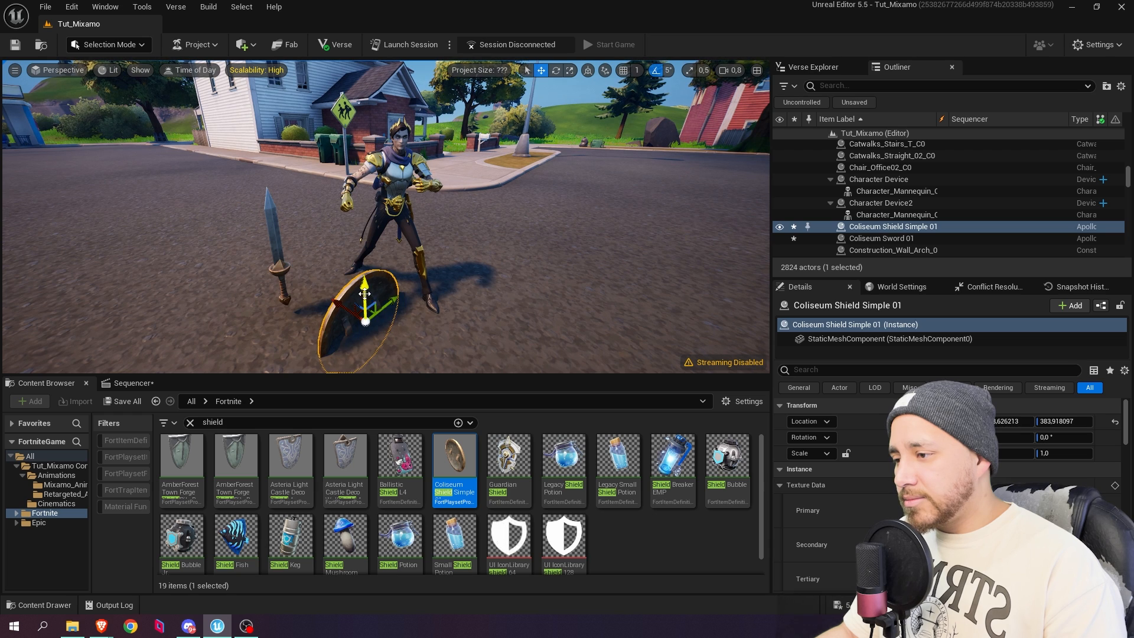
{"action": "left_click_drag", "start_coordinate": [398, 307], "coordinate": [362, 269]}
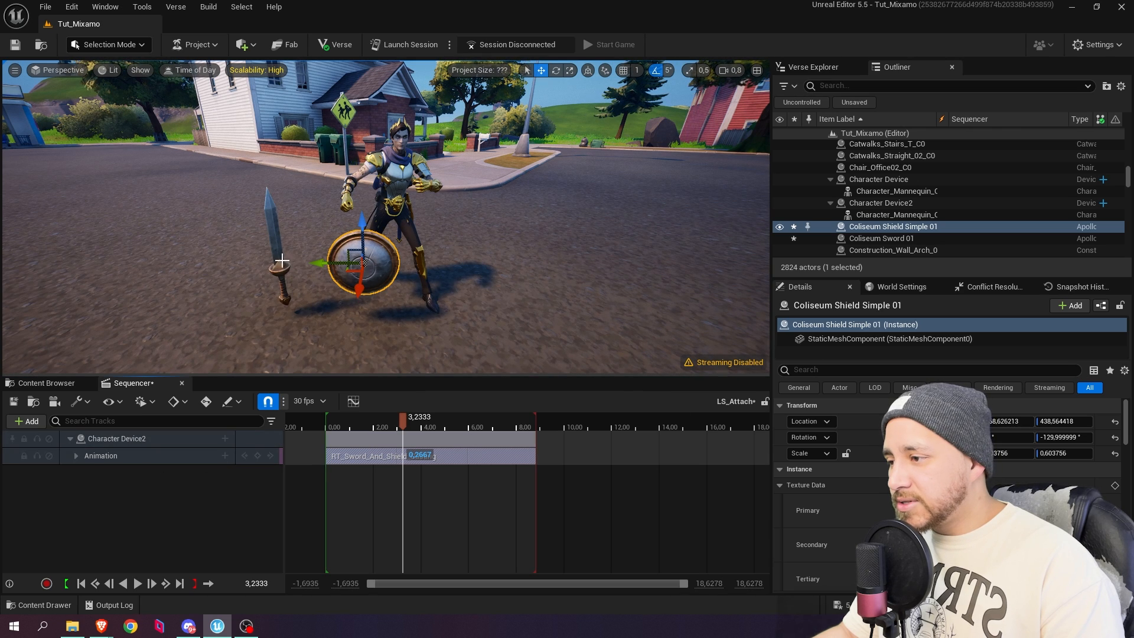
- Add Coliseum Shield Simple 01 and Coliseum Sword 01 as tracks, then select the sword track
{"action": "left_click", "coordinate": [881, 237]}
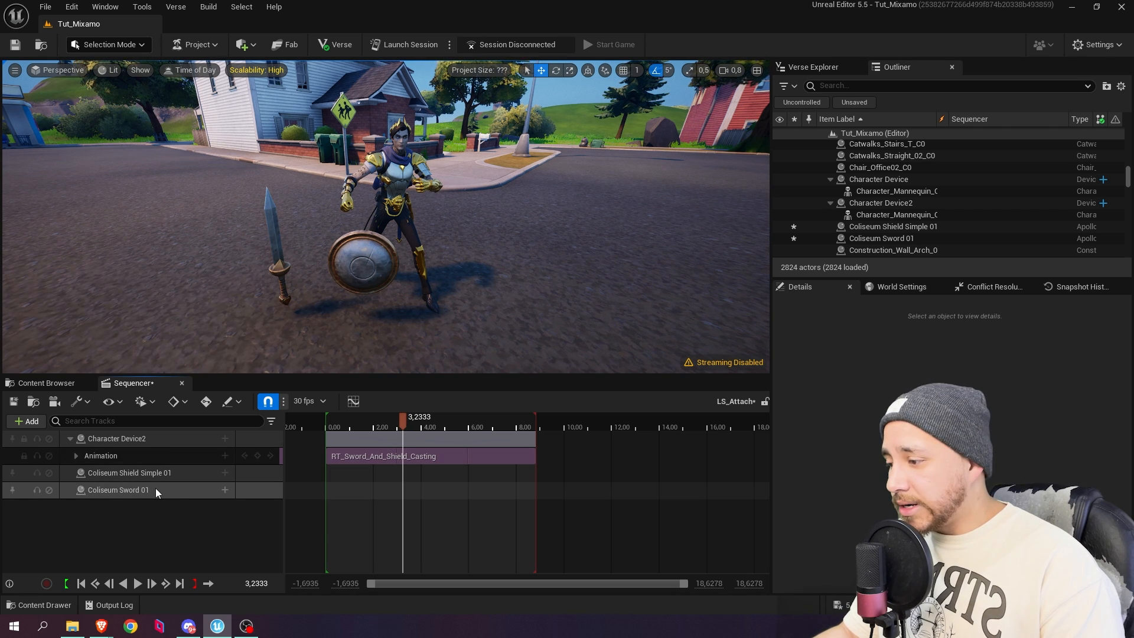
{"action": "left_click", "coordinate": [117, 489]}
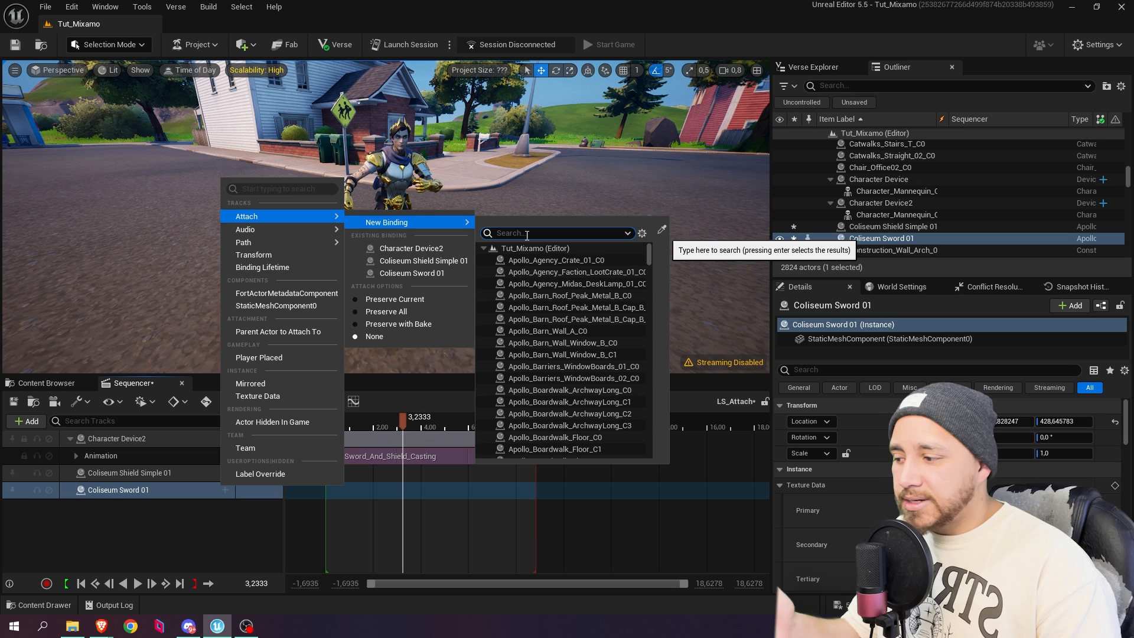
- Bind the sword's Attach track to the character's SkeletalMeshComponent0 at the RightHand socket
{"action": "type", "text": "charac"}
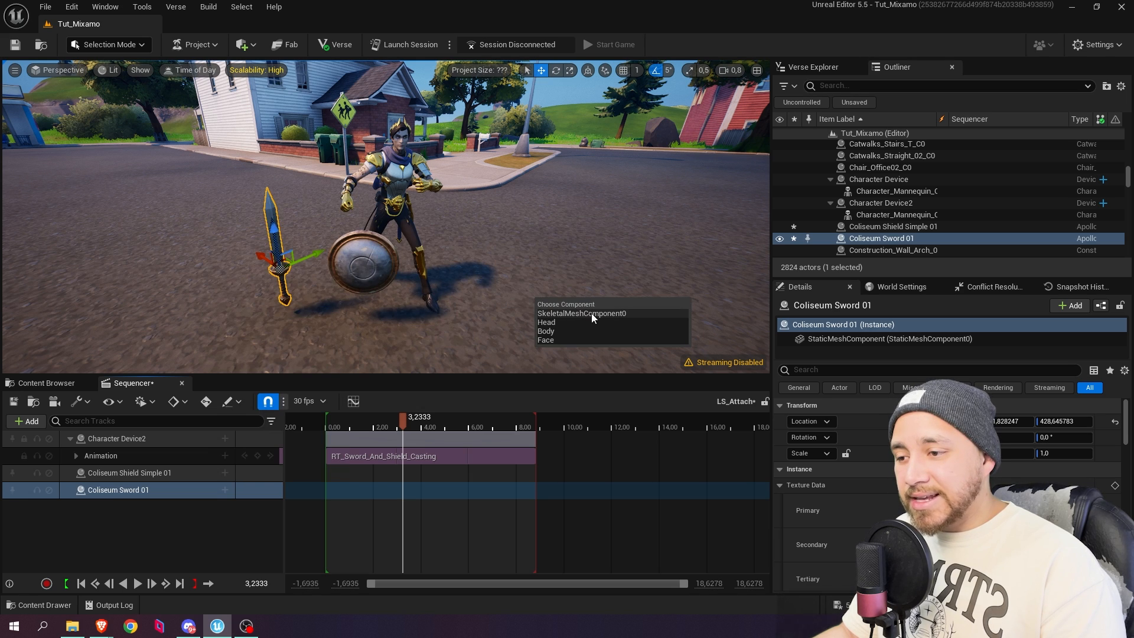
{"action": "left_click", "coordinate": [580, 313]}
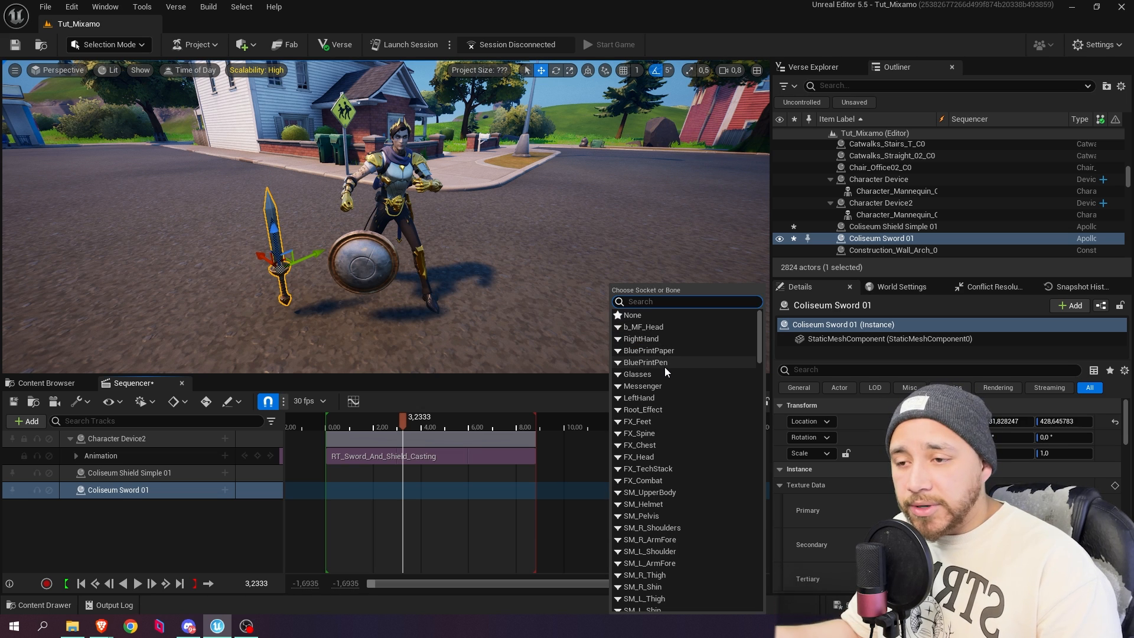
{"action": "mouse_move", "coordinate": [658, 340]}
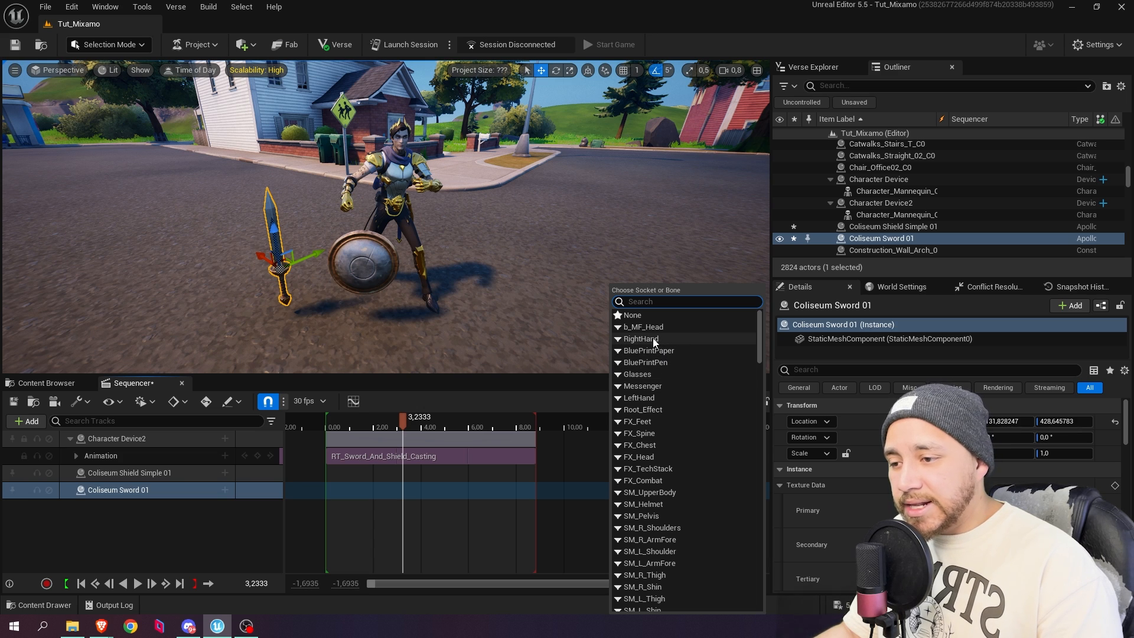
{"action": "left_click", "coordinate": [642, 339]}
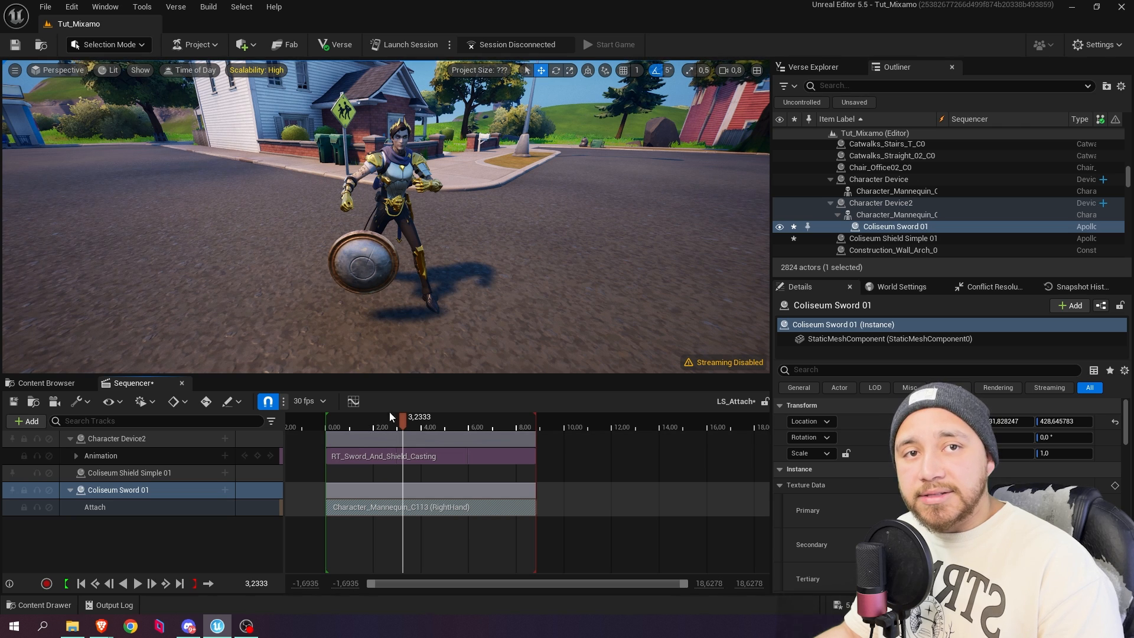
{"action": "left_click_drag", "start_coordinate": [403, 417], "coordinate": [389, 417]}
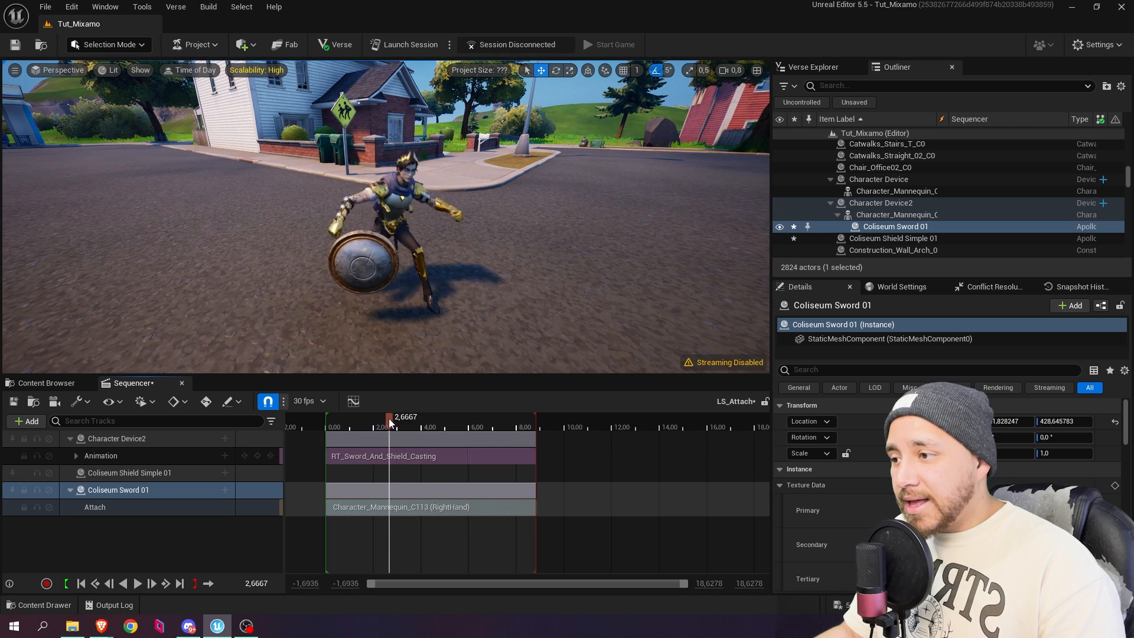
{"action": "left_click_drag", "start_coordinate": [388, 417], "coordinate": [401, 417]}
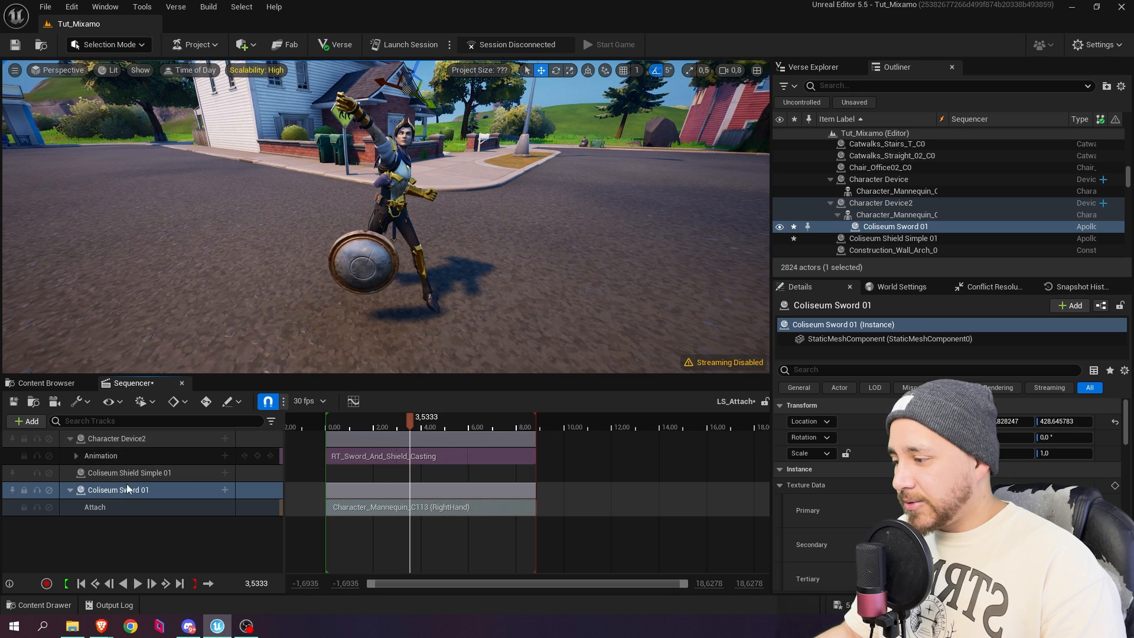
- Select Coliseum Sword 01 and reset its Location offset so it sits in the hand
{"action": "left_click", "coordinate": [118, 489]}
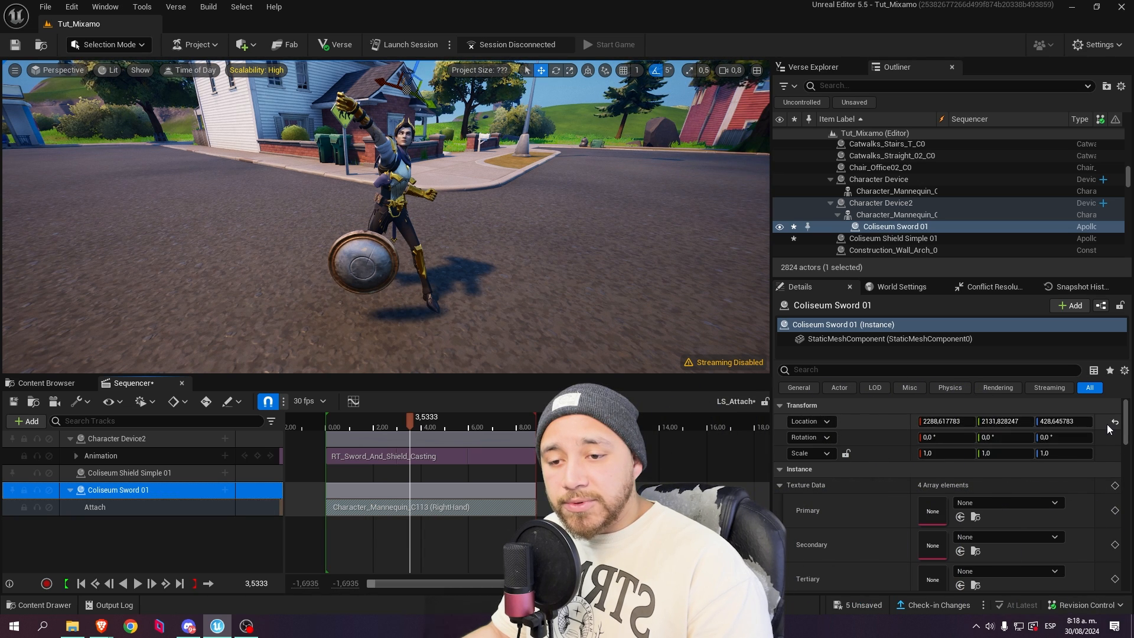
{"action": "mouse_move", "coordinate": [1116, 423]}
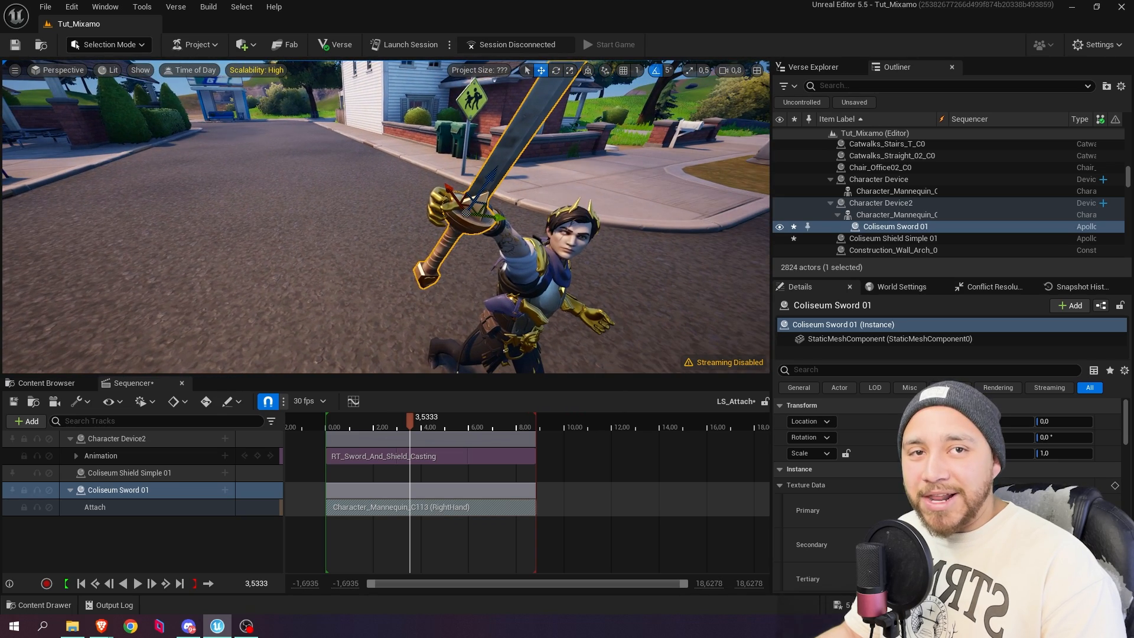
{"action": "left_click", "coordinate": [118, 489]}
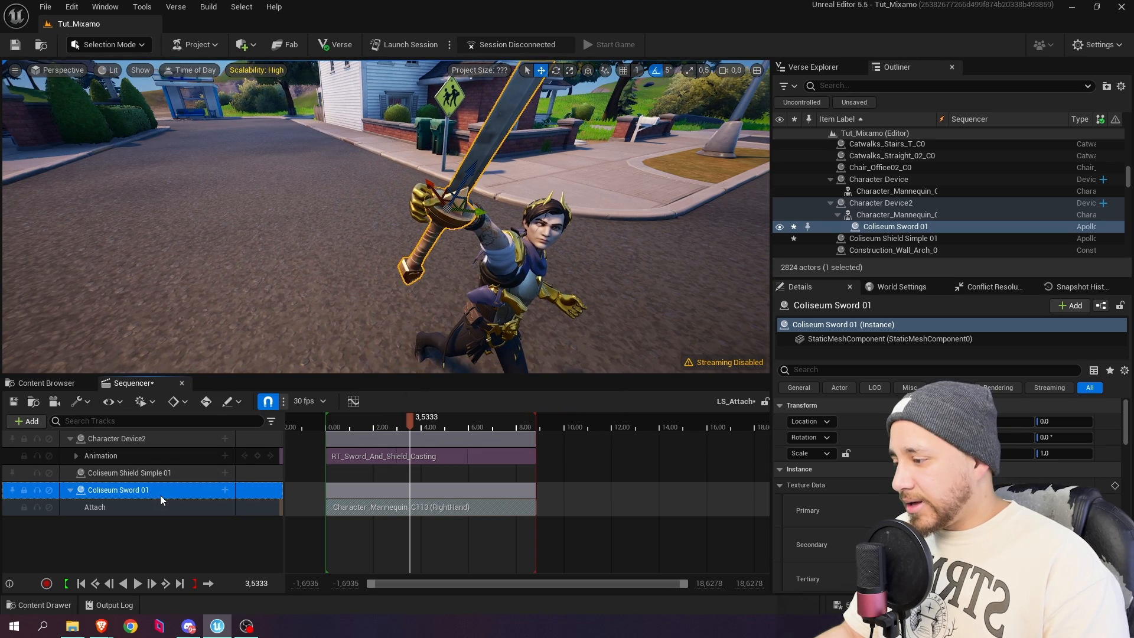
- Add a keyed Transform track to the sword and scrub to confirm it follows the right hand
{"action": "left_click", "coordinate": [224, 491]}
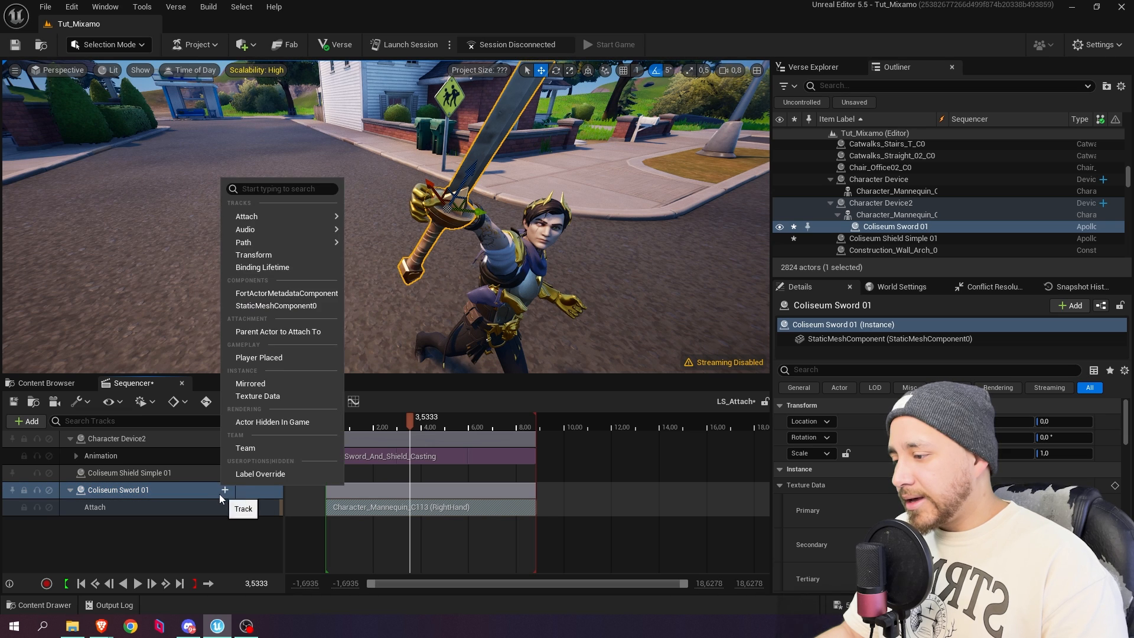
{"action": "mouse_move", "coordinate": [254, 255]}
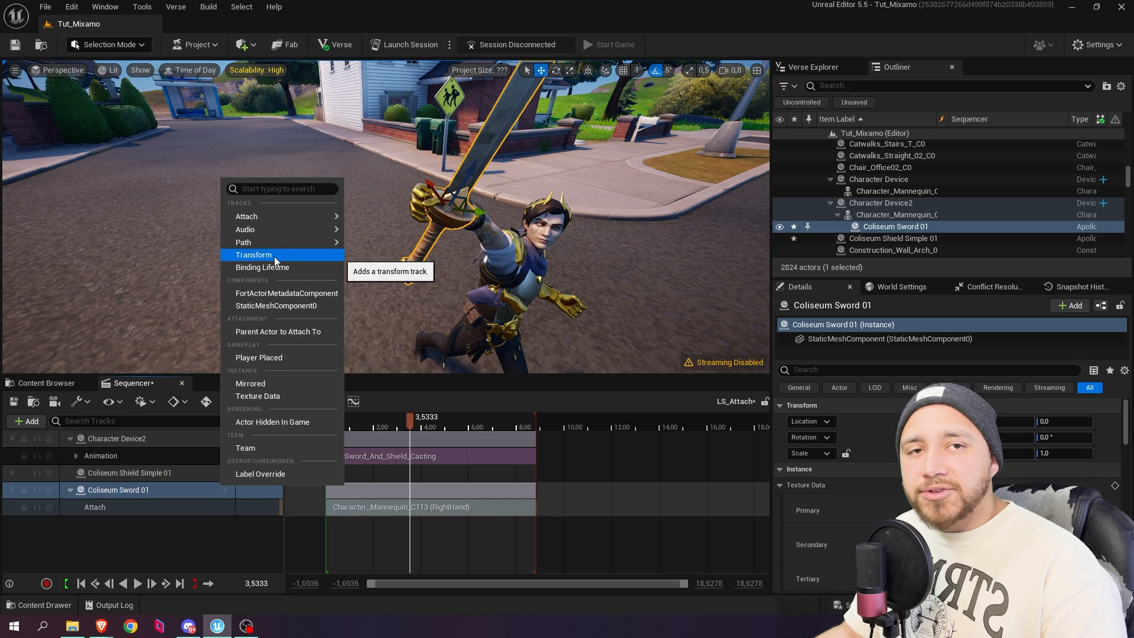
{"action": "left_click", "coordinate": [254, 254]}
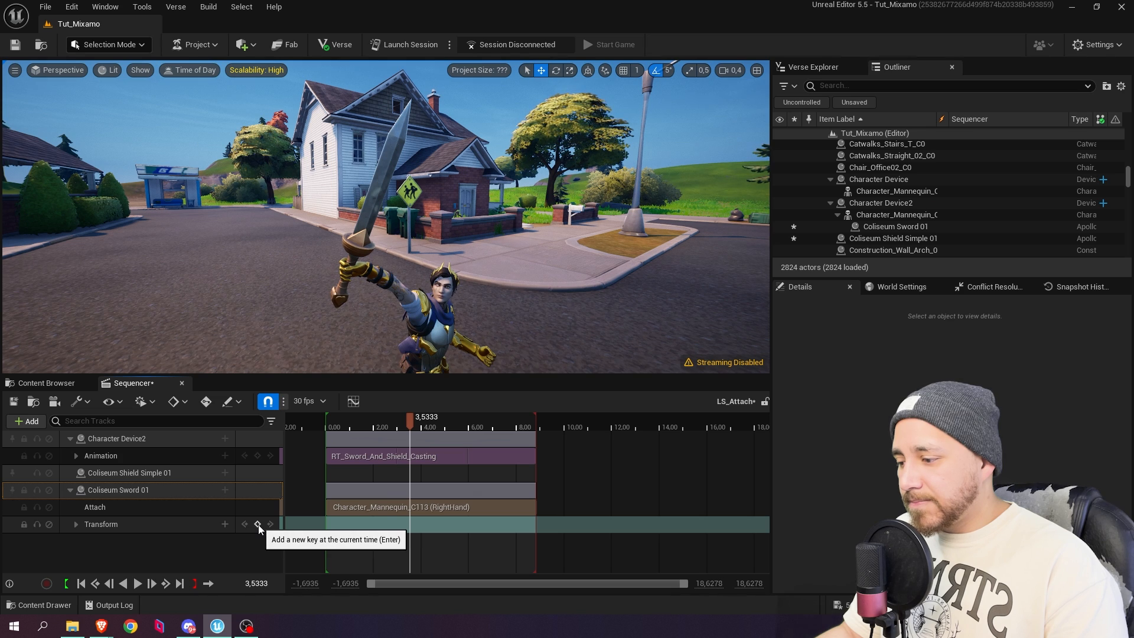
{"action": "left_click", "coordinate": [258, 524]}
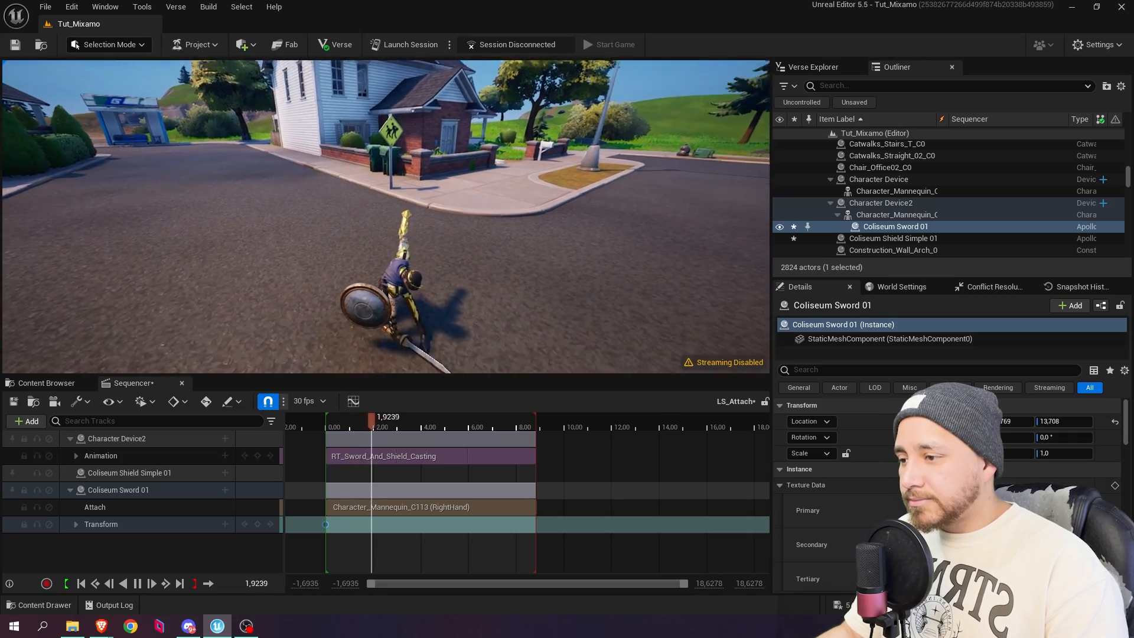
{"action": "left_click_drag", "start_coordinate": [372, 416], "coordinate": [419, 416]}
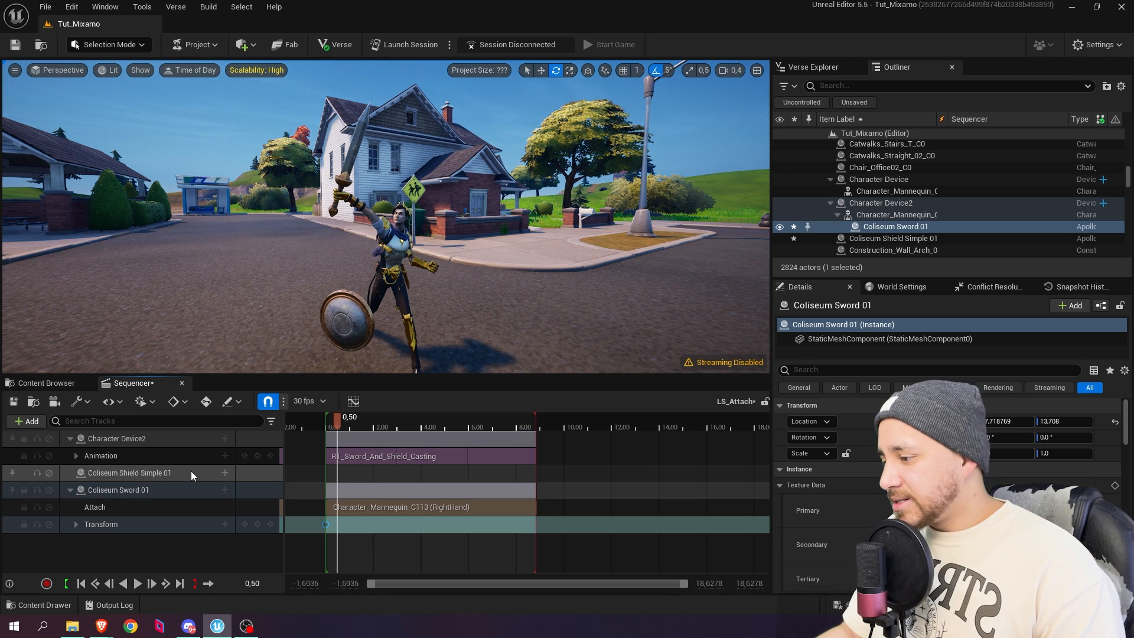
- Bind the shield's Attach track to the character at the SM_L_ArmFore socket
{"action": "left_click", "coordinate": [129, 472]}
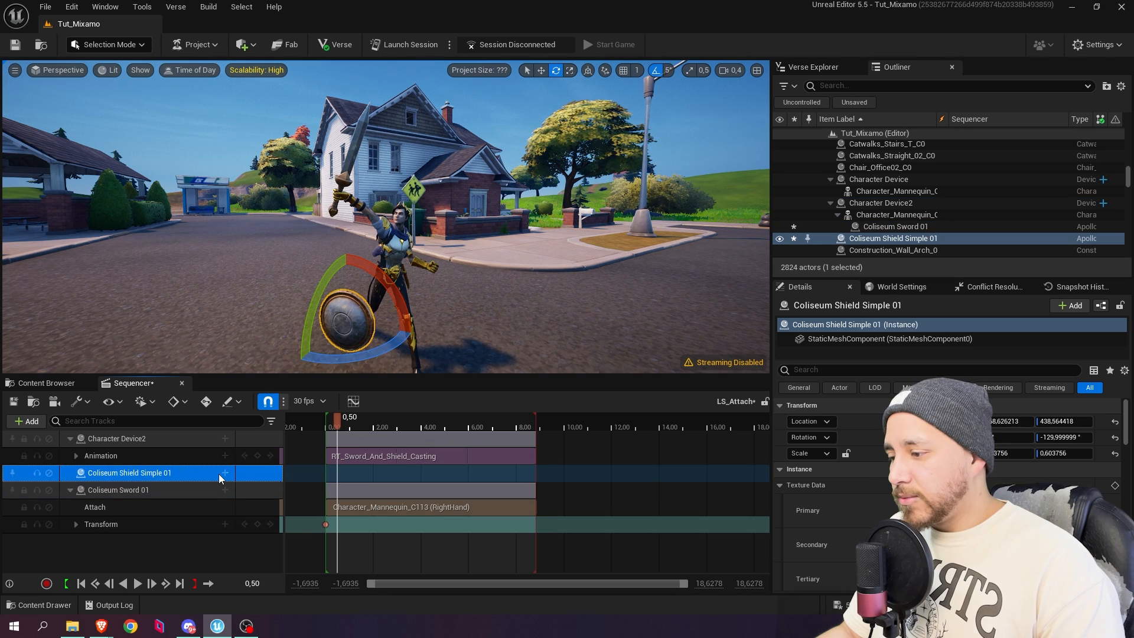
{"action": "left_click", "coordinate": [225, 473]}
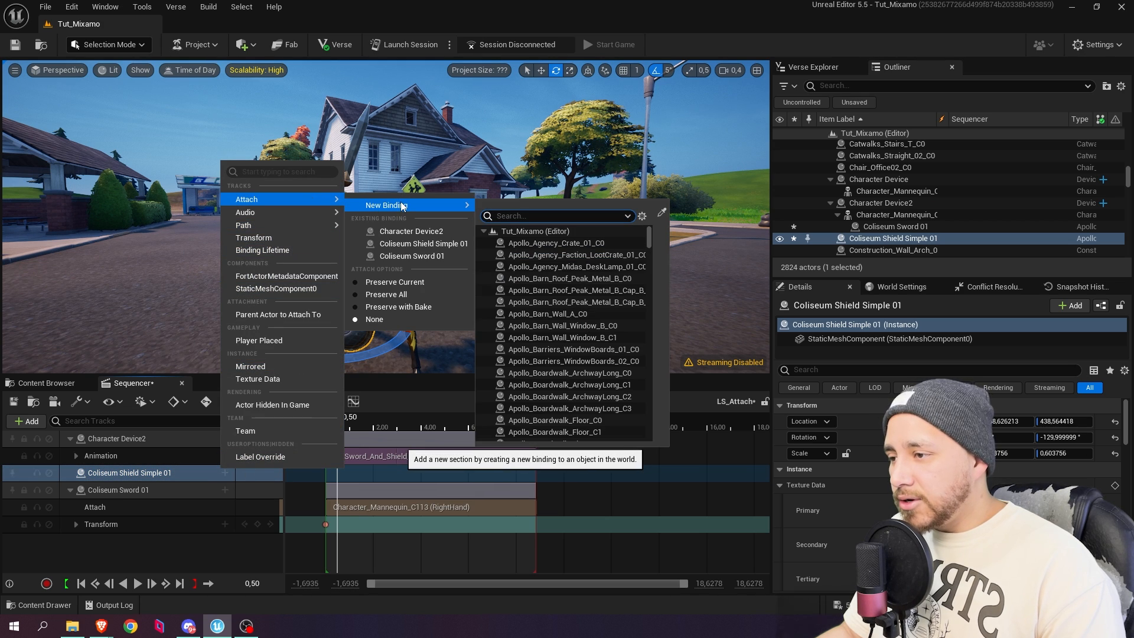
{"action": "type", "text": "ch"}
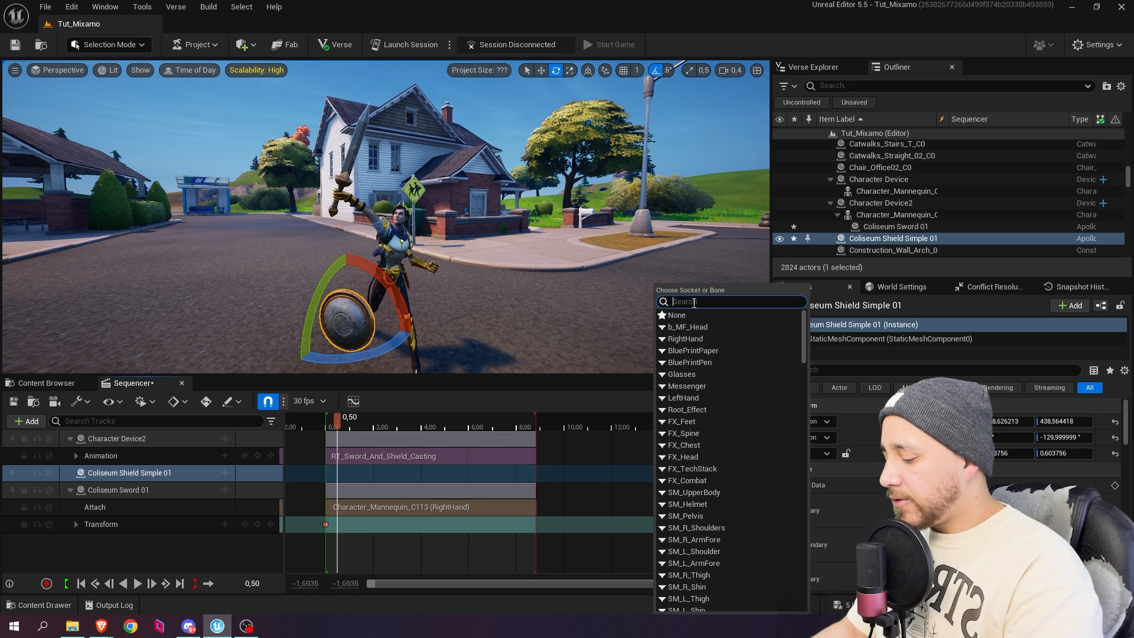
{"action": "type", "text": "fore"}
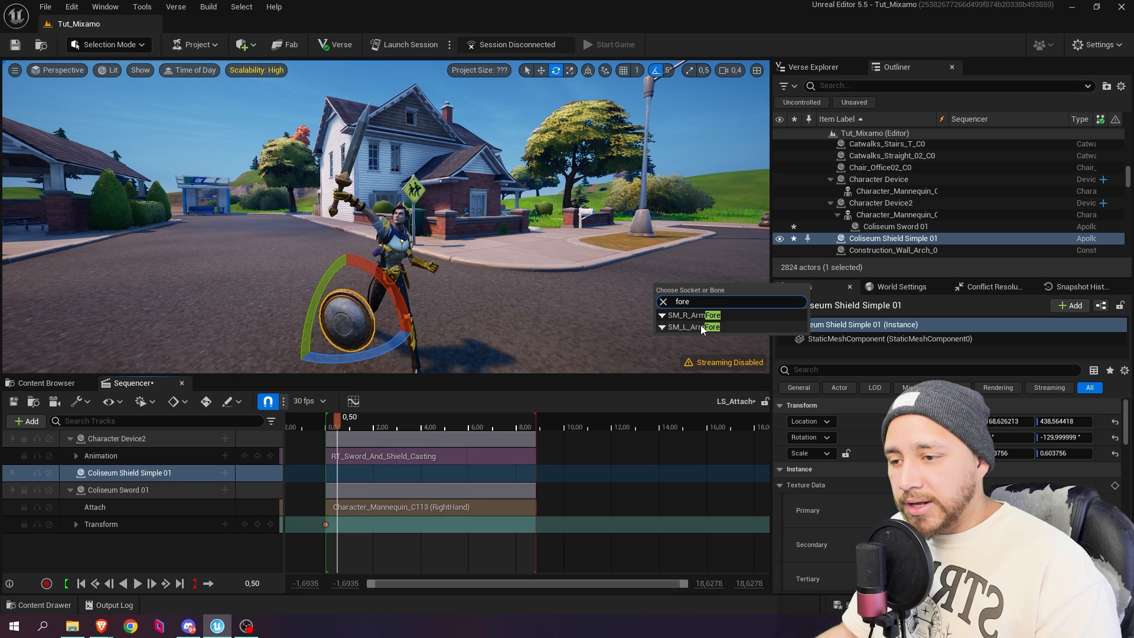
{"action": "left_click", "coordinate": [690, 327]}
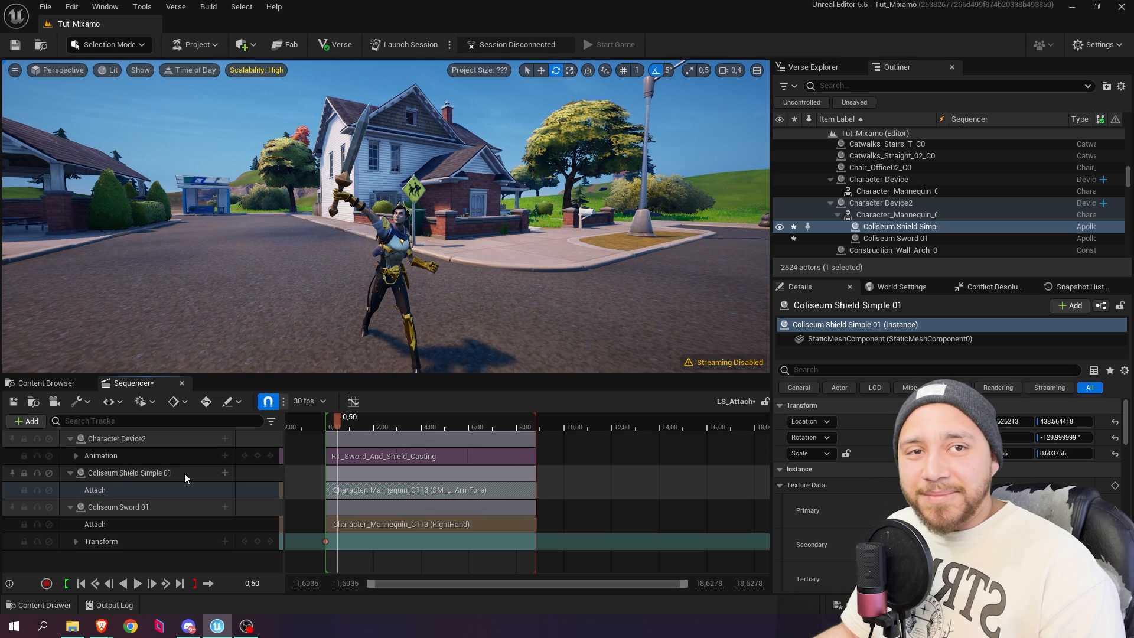
- Select Coliseum Shield Simple 01 and reset its Location to zero
{"action": "left_click", "coordinate": [129, 473]}
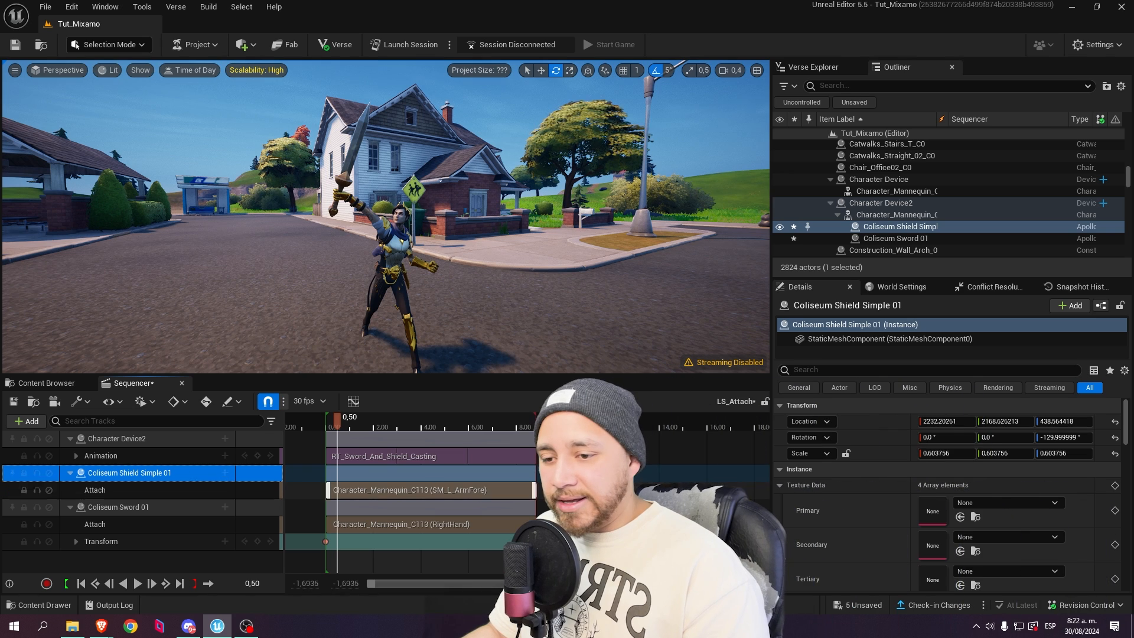
{"action": "mouse_move", "coordinate": [1115, 422]}
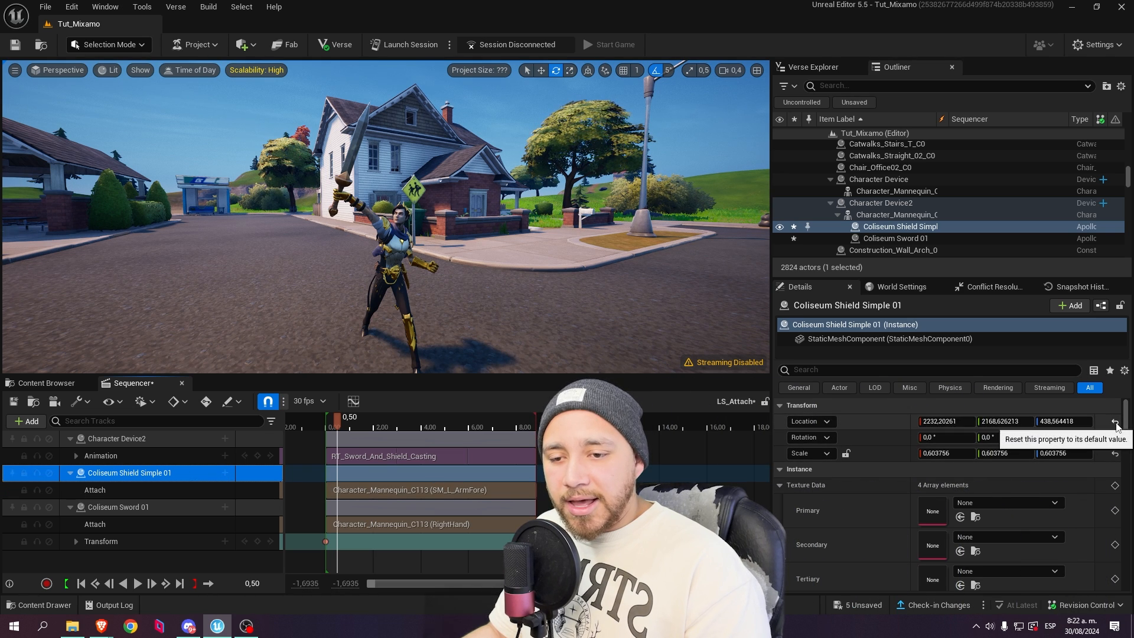
{"action": "left_click", "coordinate": [1116, 424]}
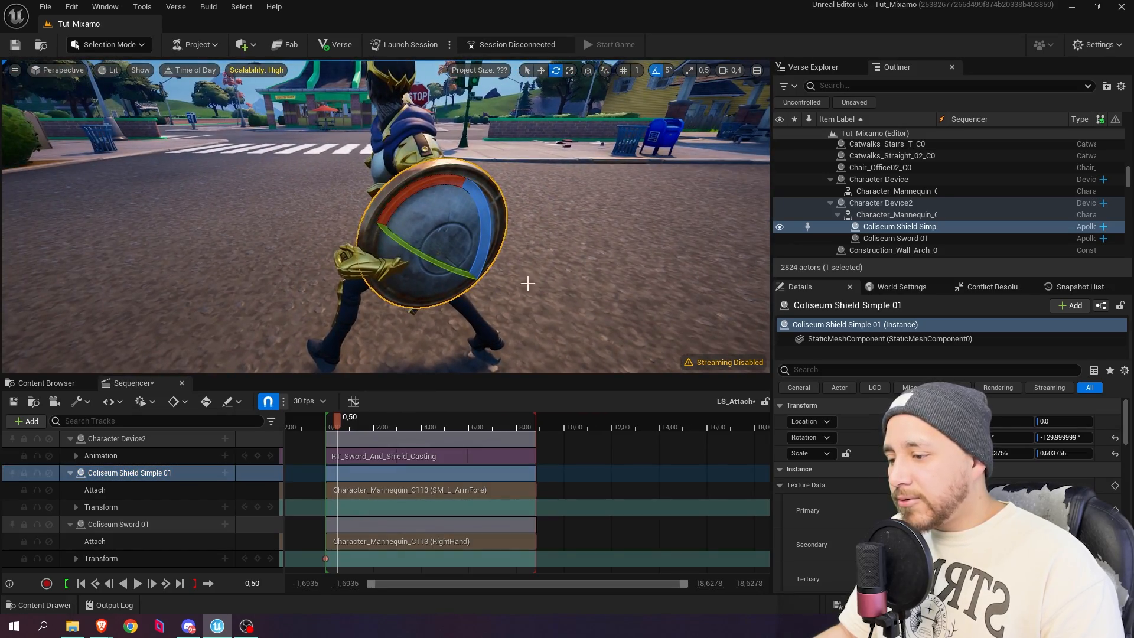
- Scrub later in the animation and rotate the shield to rest against the left forearm
{"action": "left_click_drag", "start_coordinate": [337, 417], "coordinate": [375, 417]}
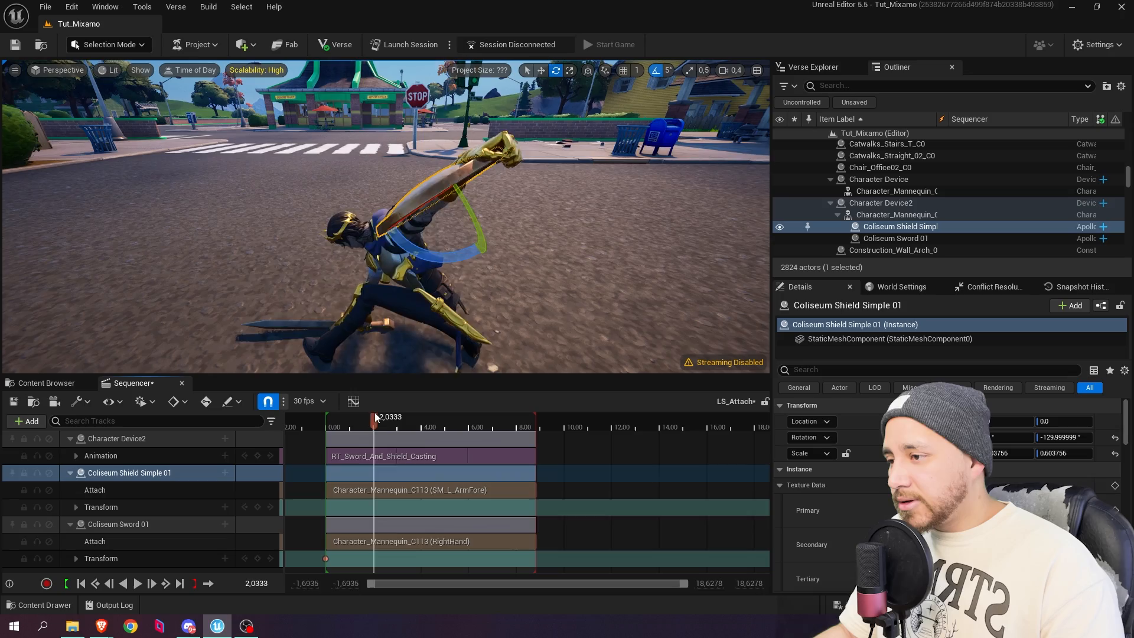
{"action": "left_click_drag", "start_coordinate": [374, 423], "coordinate": [364, 423]}
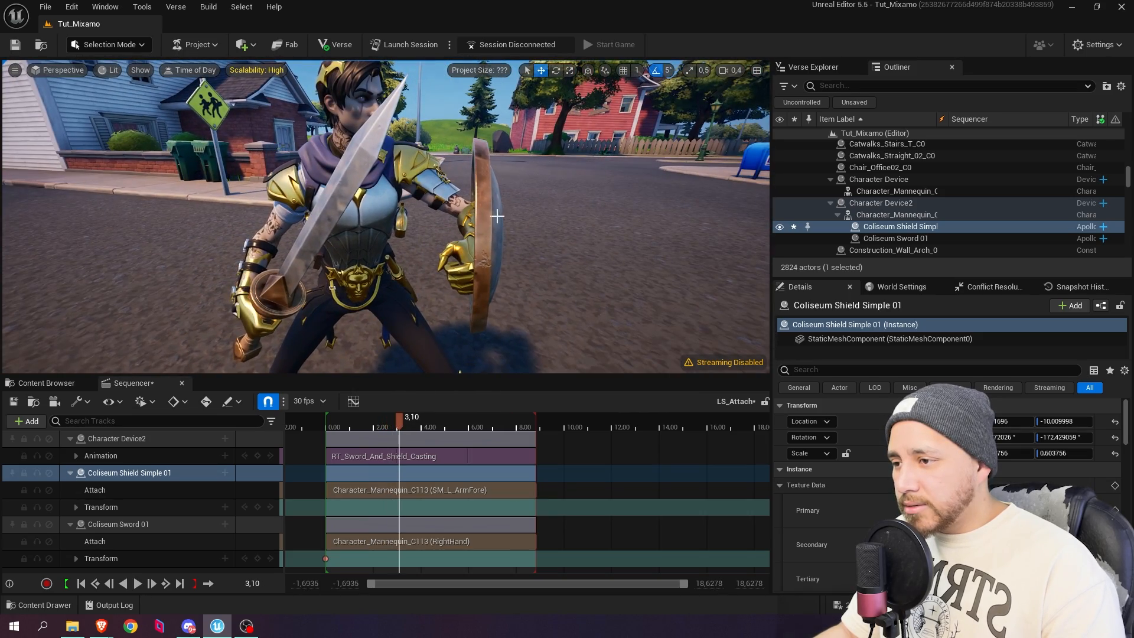
{"action": "left_click_drag", "start_coordinate": [498, 218], "coordinate": [528, 233]}
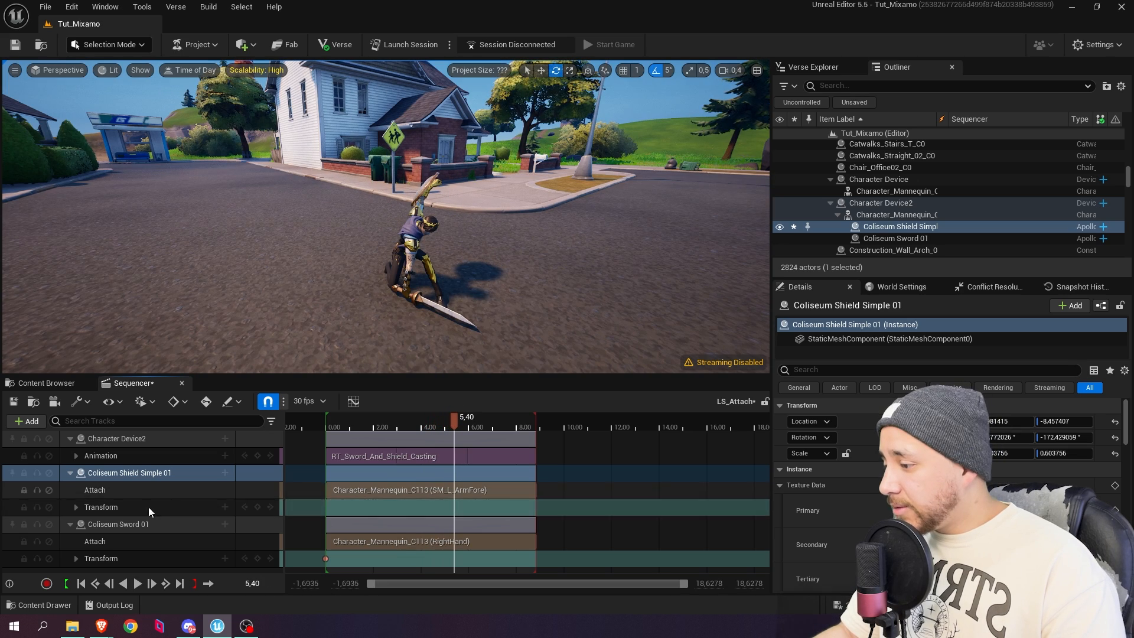
{"action": "mouse_move", "coordinate": [257, 507]}
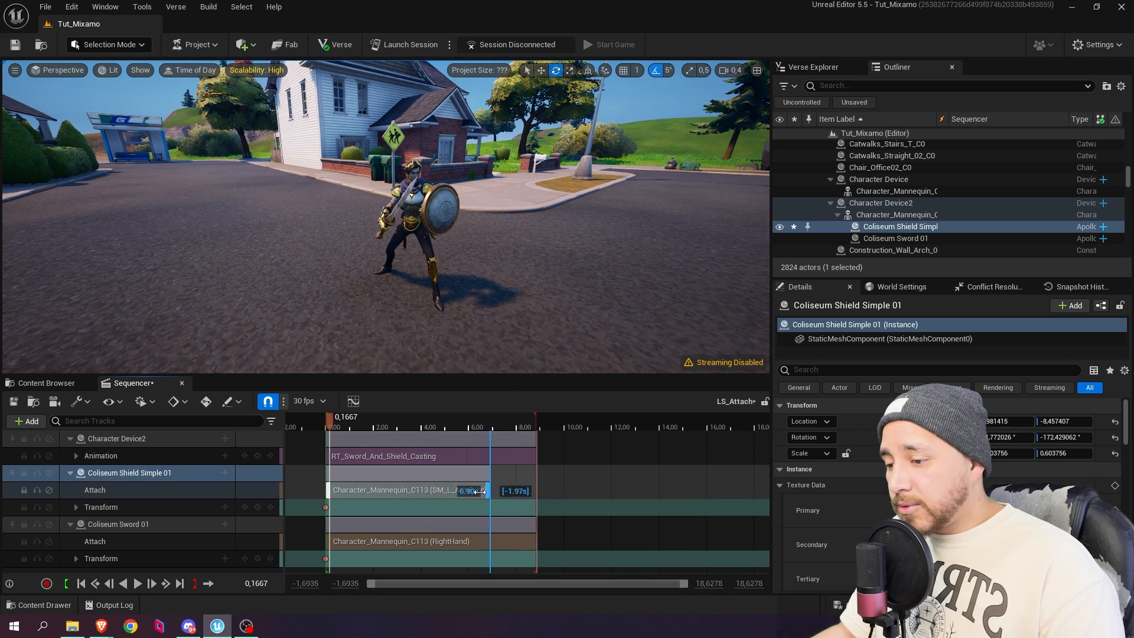
- Trim the shield's Attach section to a brief span at the start of the sequence
{"action": "left_click", "coordinate": [334, 416]}
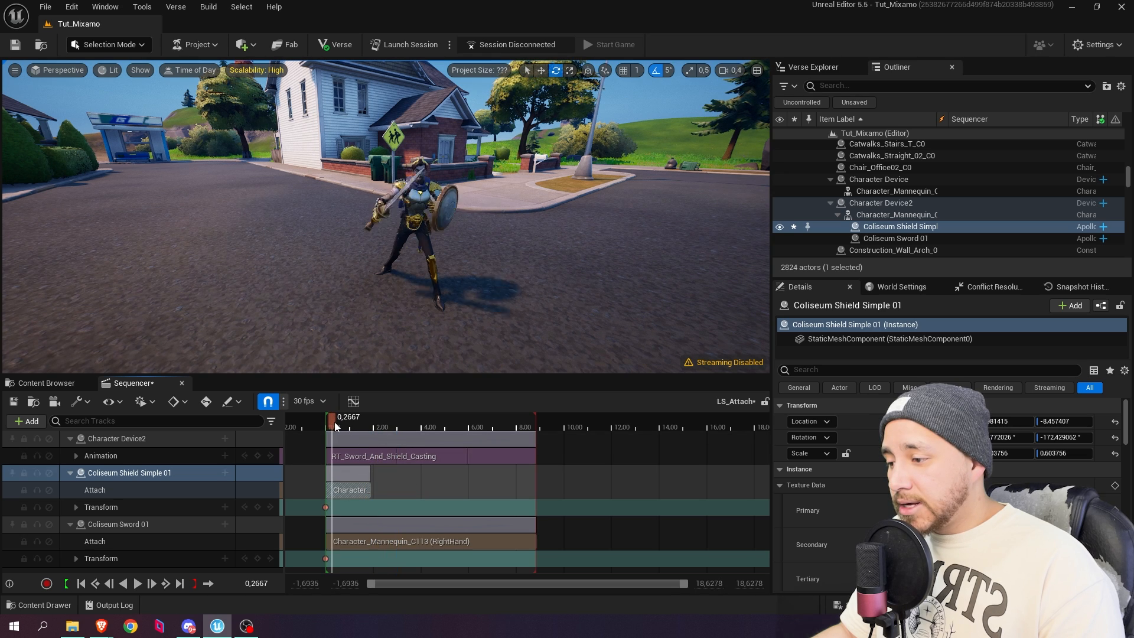
{"action": "left_click_drag", "start_coordinate": [334, 417], "coordinate": [365, 417]}
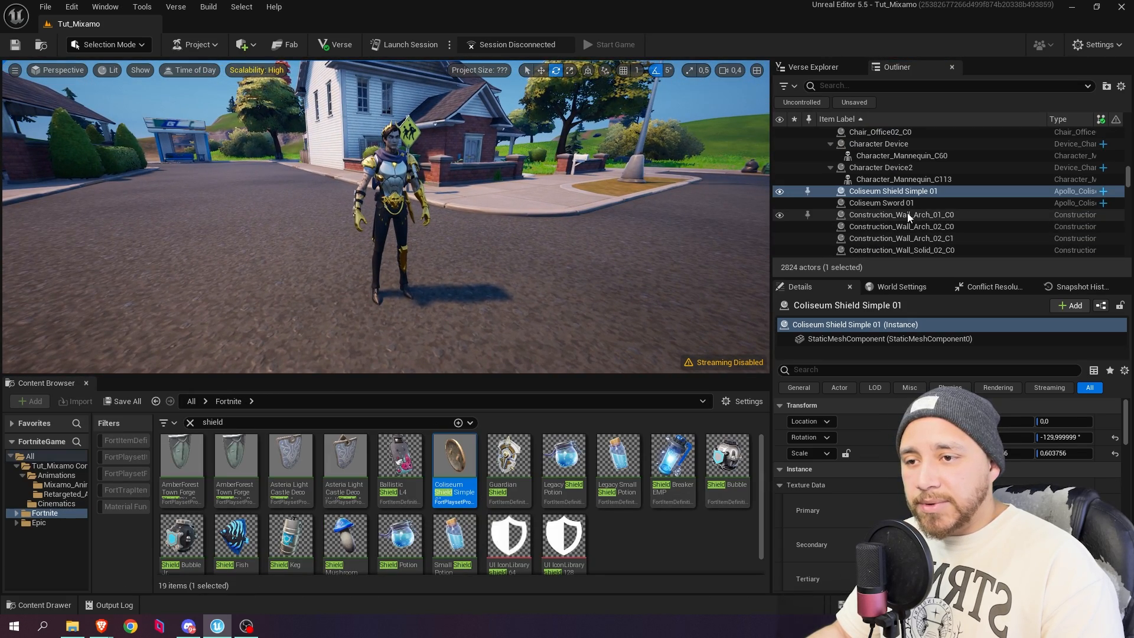
- Select the Coliseum sword and shield together, then browse into the Cinematics folder
{"action": "left_click", "coordinate": [881, 202]}
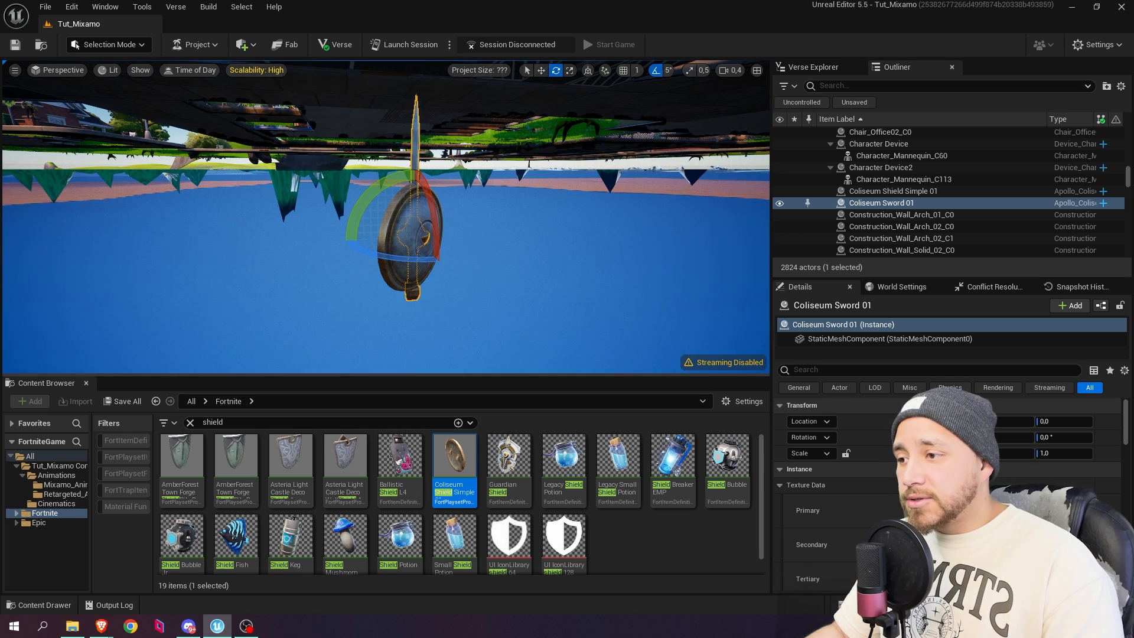
{"action": "left_click", "coordinate": [891, 192]}
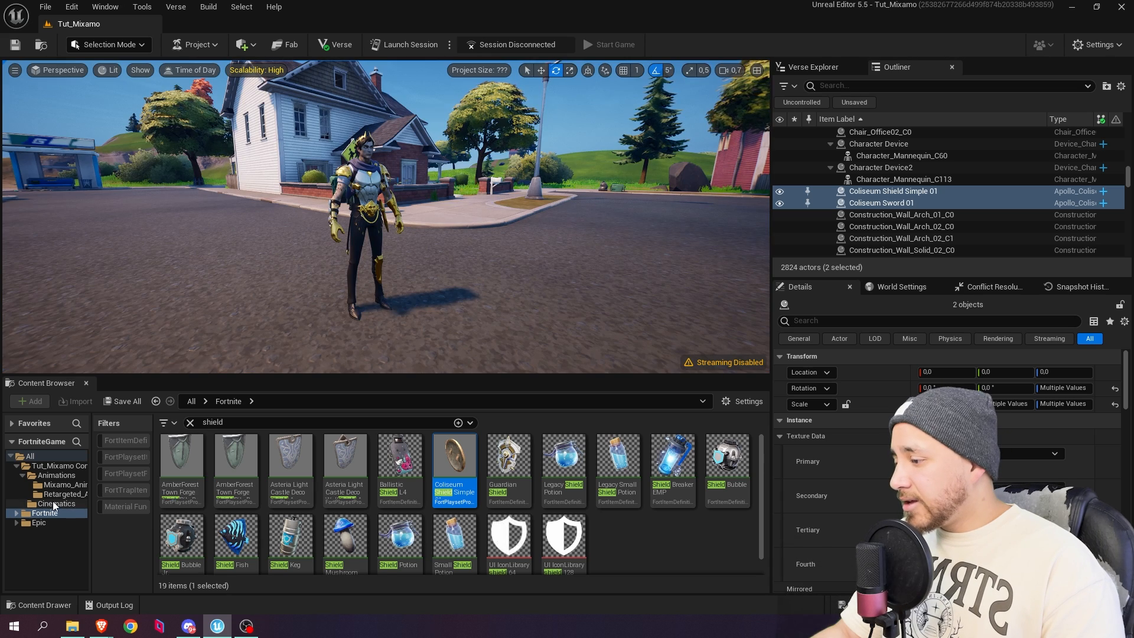
{"action": "left_click", "coordinate": [57, 503]}
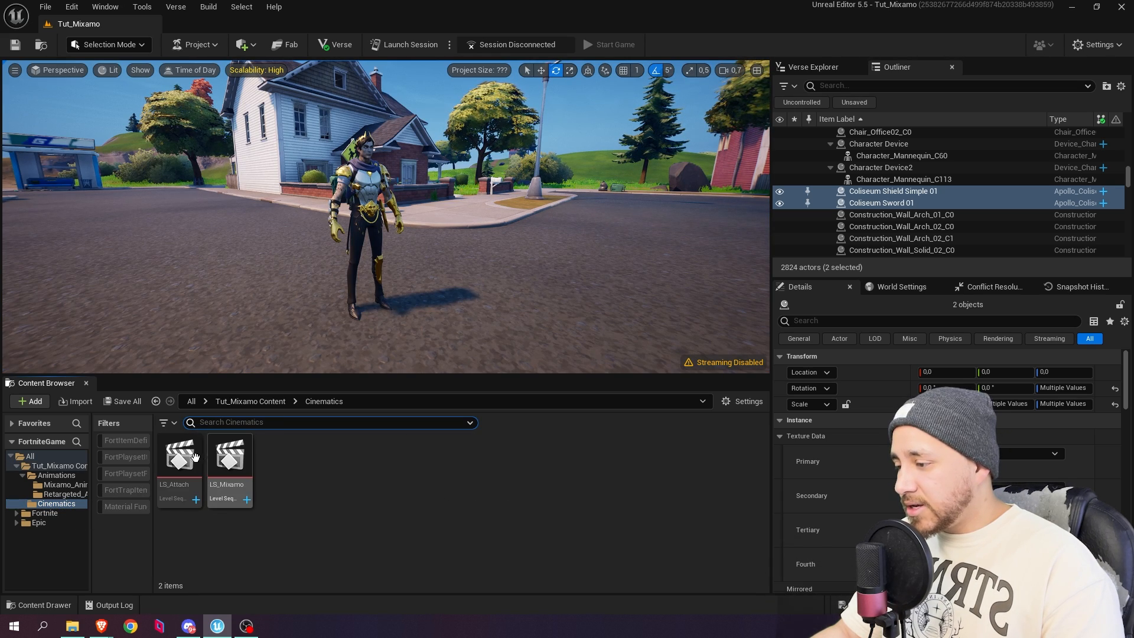
- Load LS_Attach and scrub through the casting animation to verify both props follow the character
{"action": "double_click", "coordinate": [178, 454]}
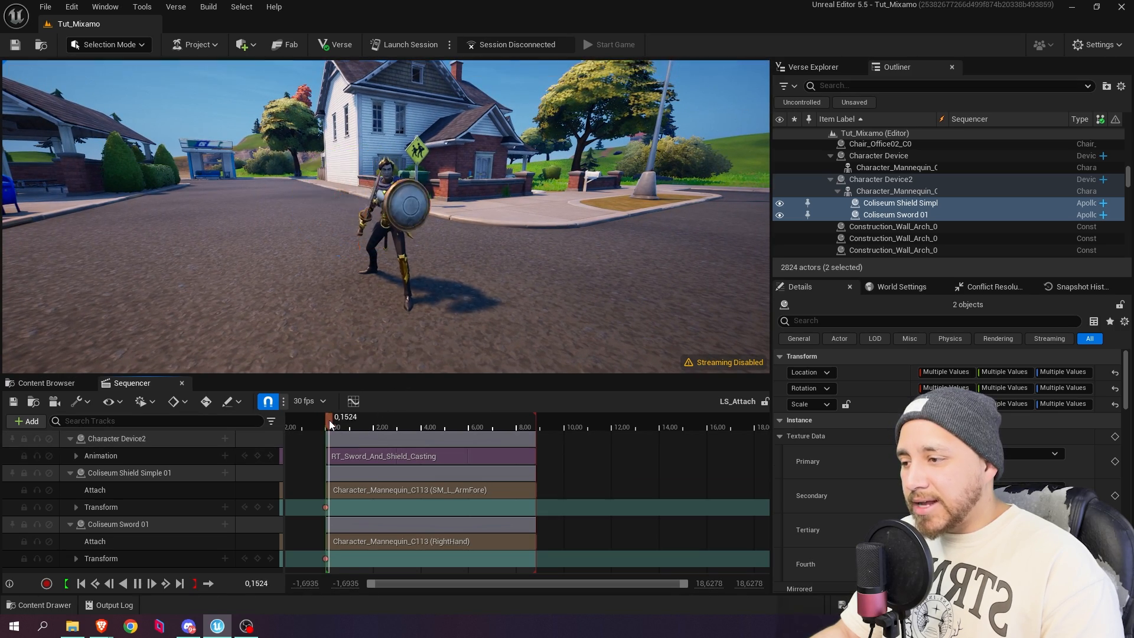
{"action": "left_click_drag", "start_coordinate": [330, 416], "coordinate": [378, 416]}
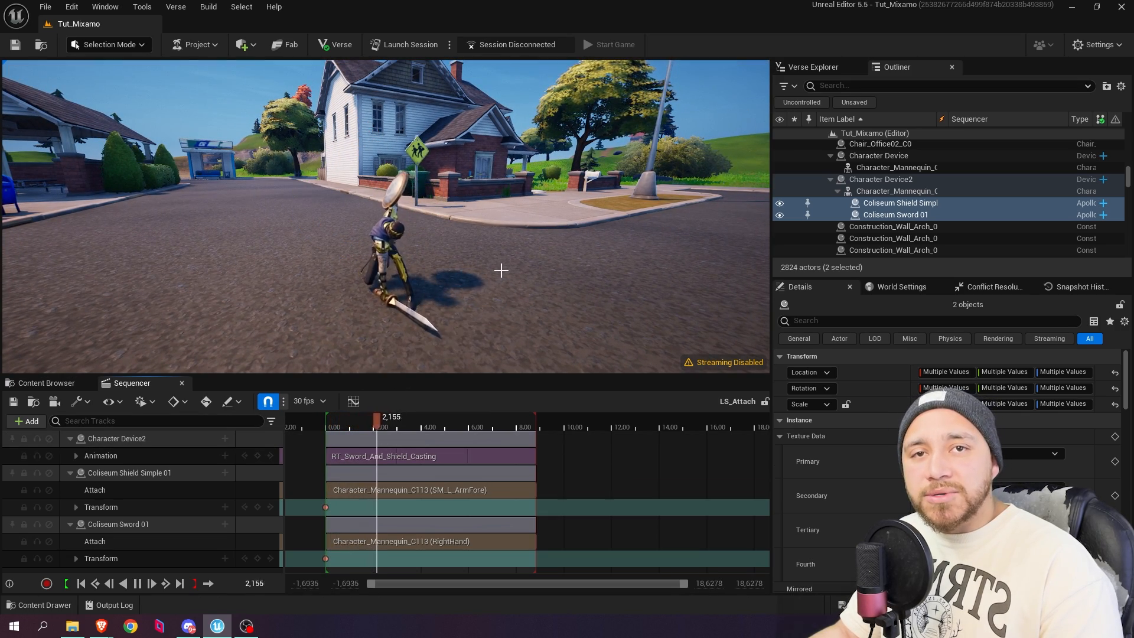